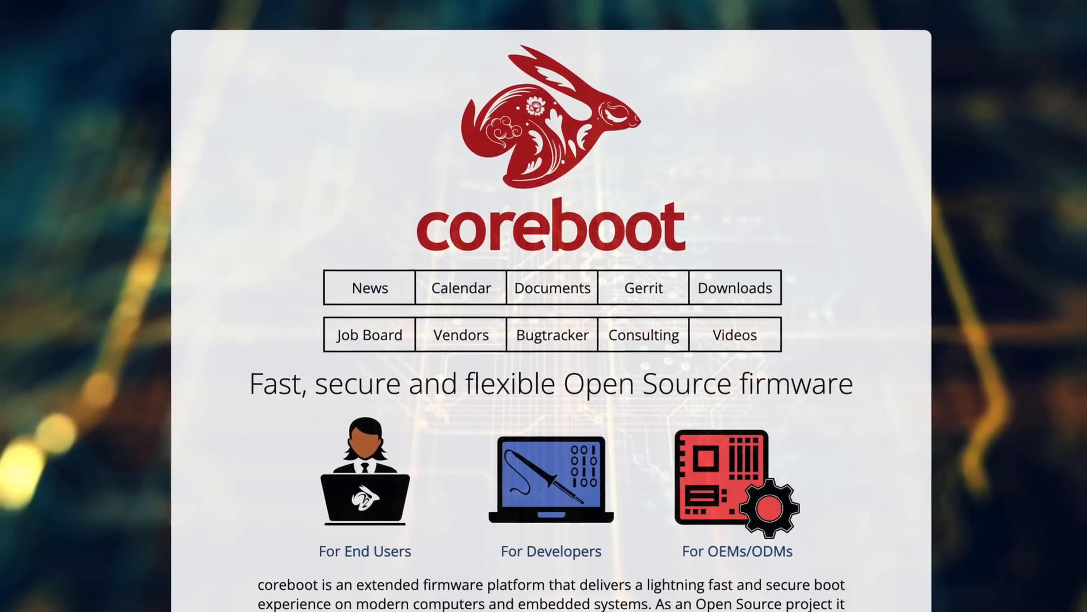
# Step: Open nasa.gov, scroll the homepage and open the Research Flies to the Space Station story
pyautogui.scroll(-3)
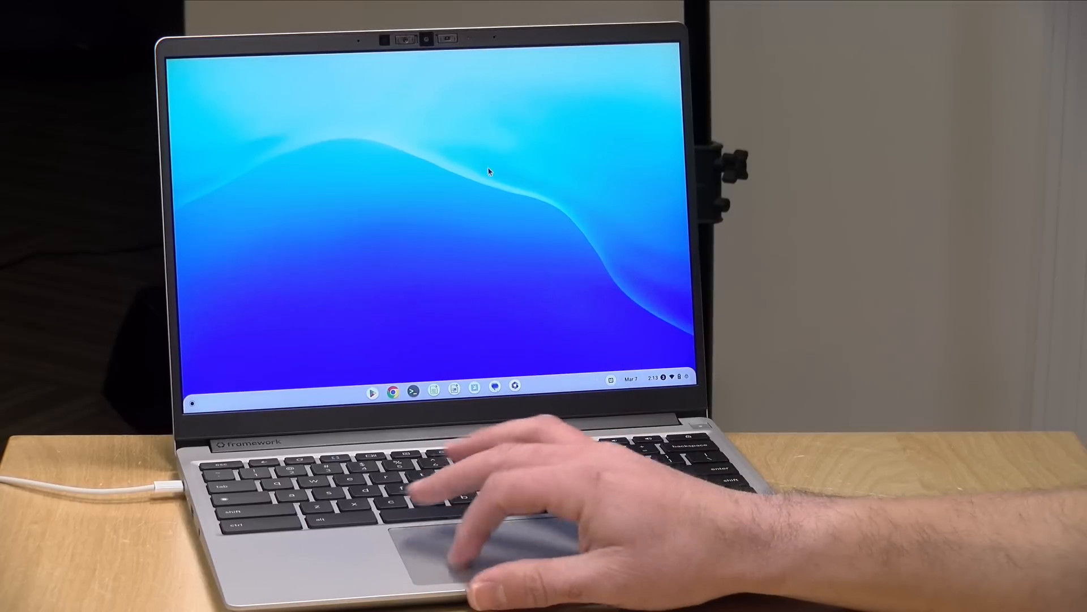
pyautogui.click(392, 393)
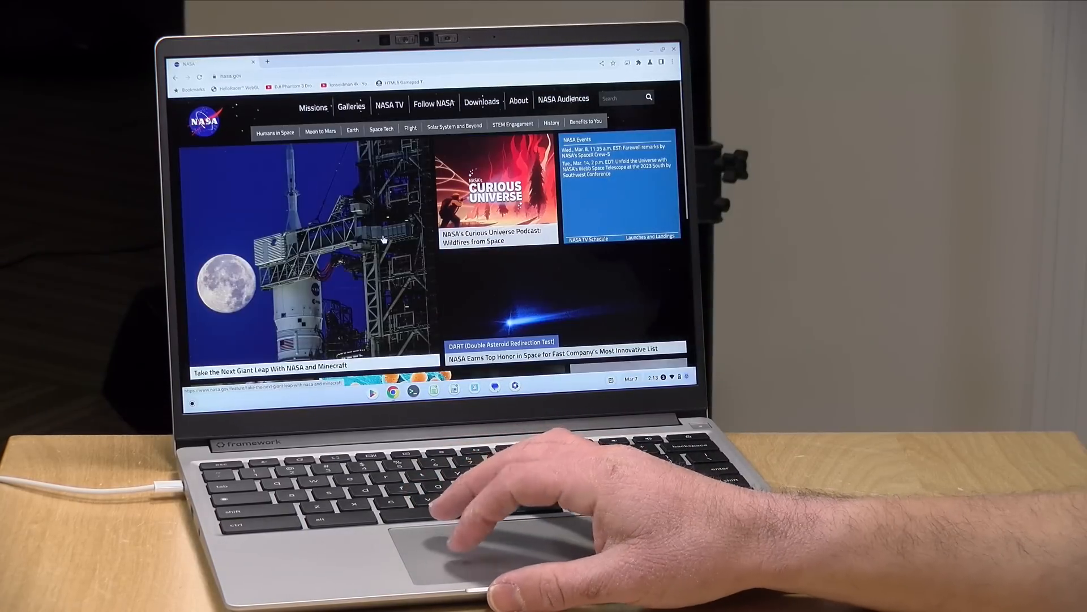
pyautogui.scroll(-3)
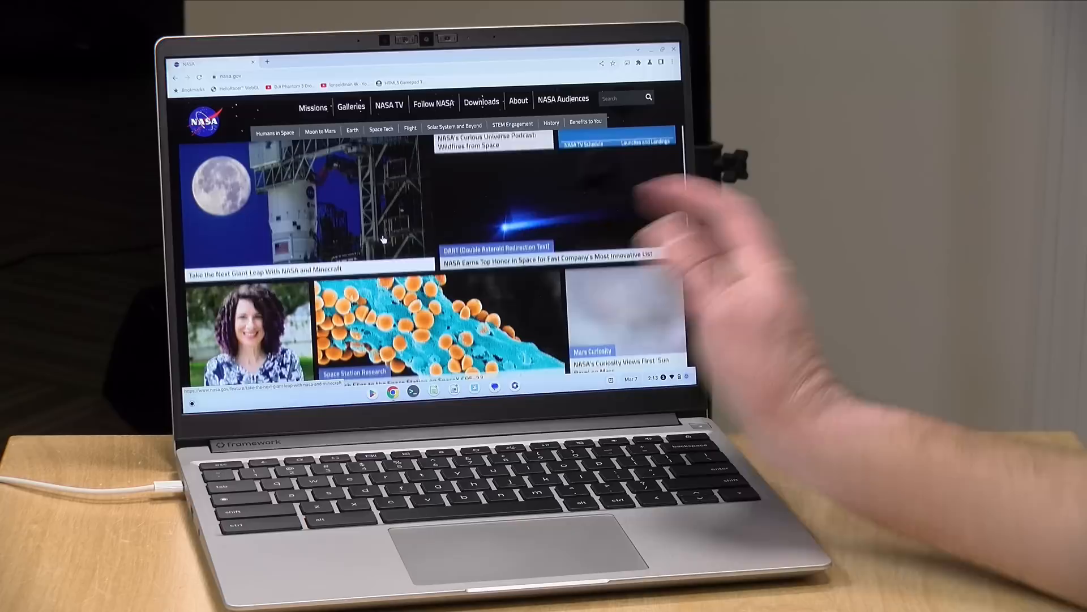
pyautogui.scroll(-3)
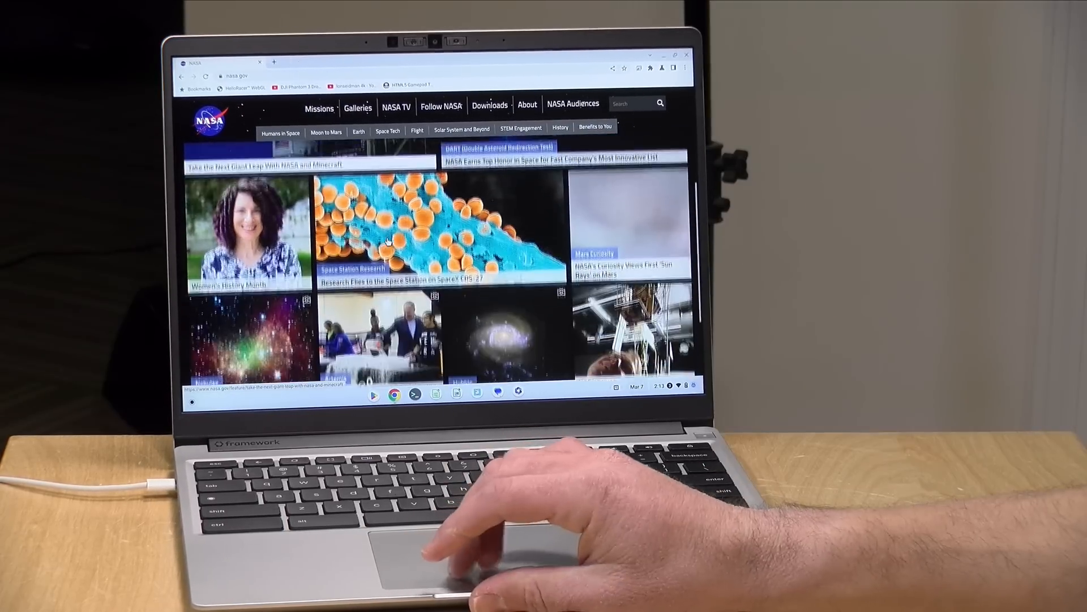
pyautogui.scroll(-3)
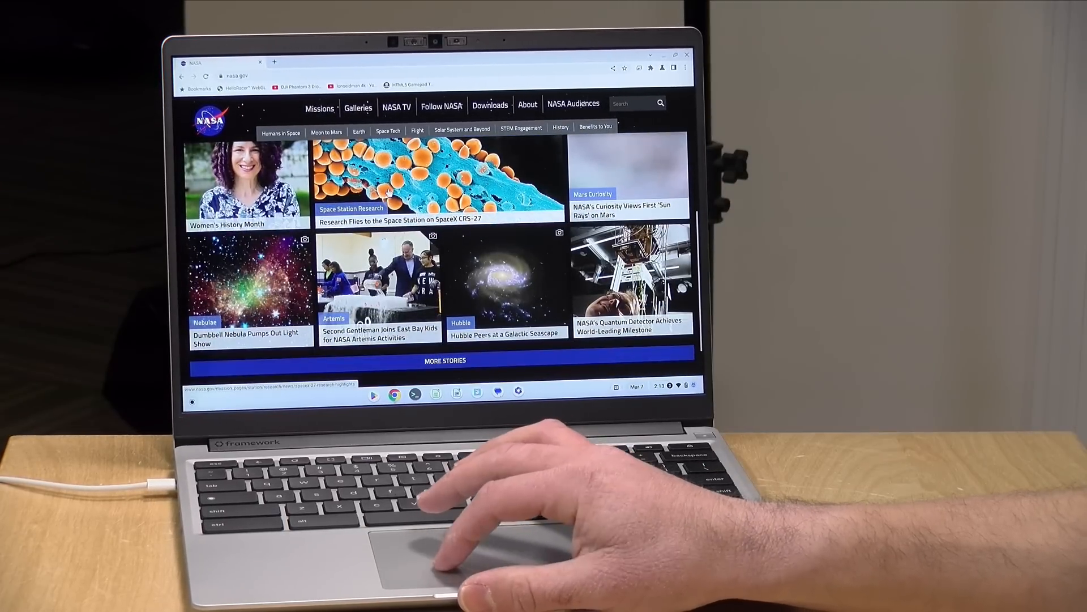
pyautogui.click(440, 176)
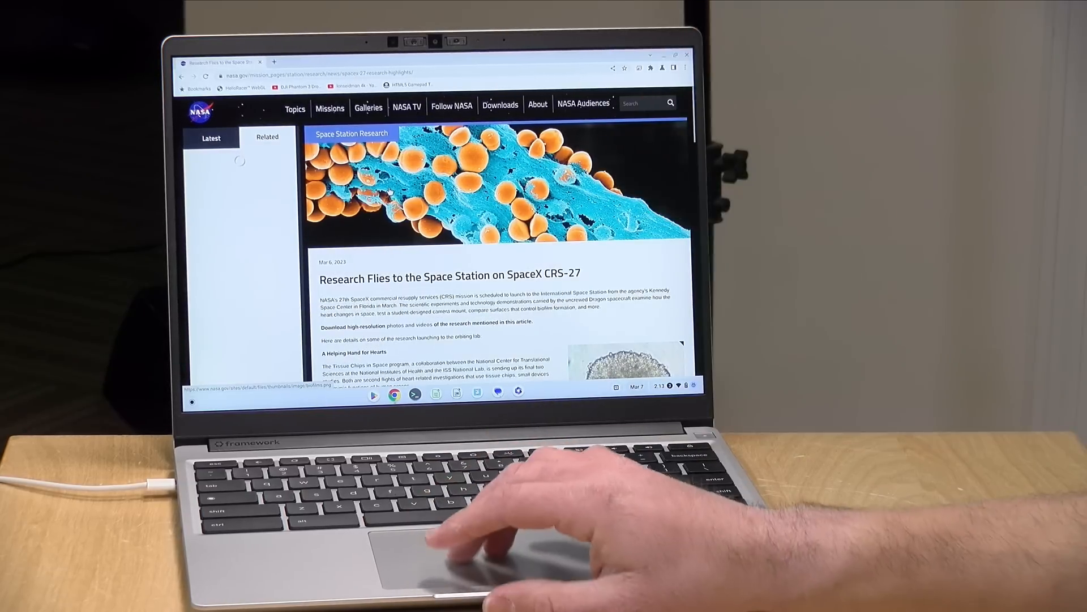
# Step: Browse the NASA gallery sections and NASA Television, then open the Artemis I mission page
pyautogui.click(368, 108)
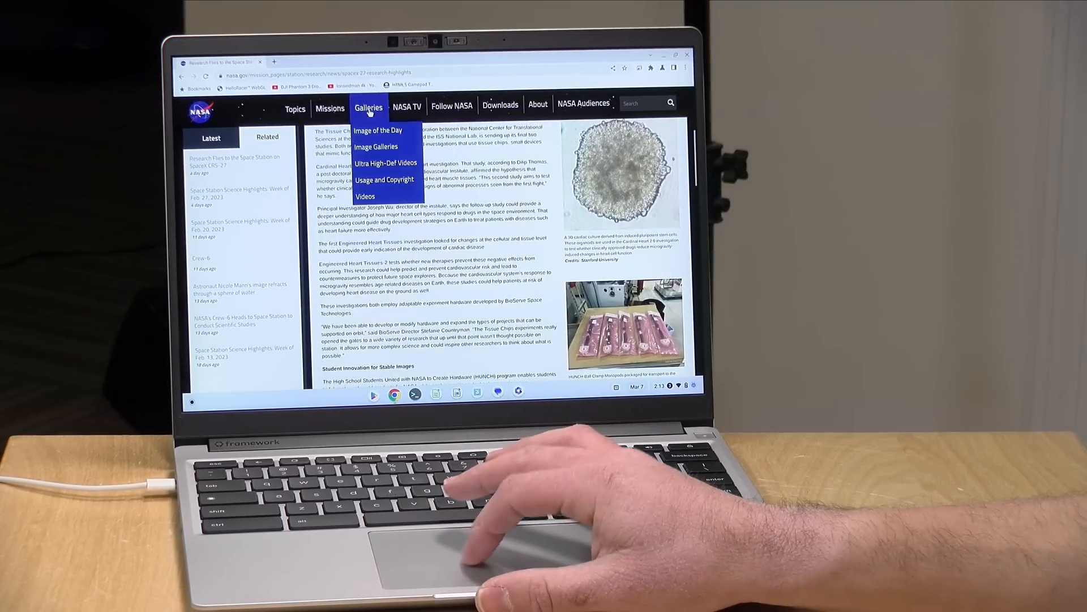
pyautogui.click(407, 105)
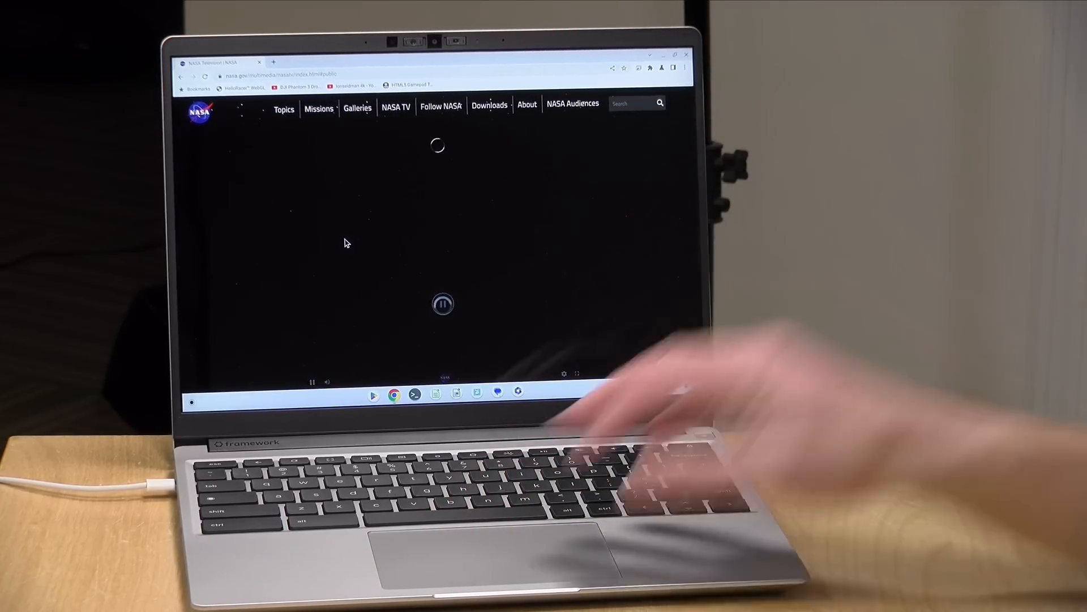
pyautogui.click(283, 109)
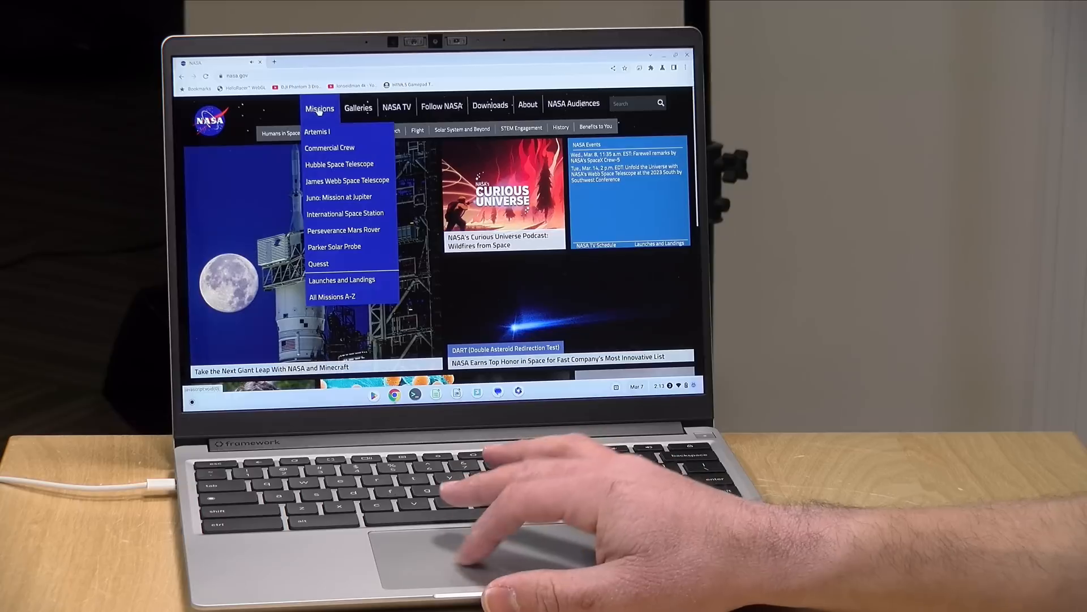
pyautogui.click(317, 132)
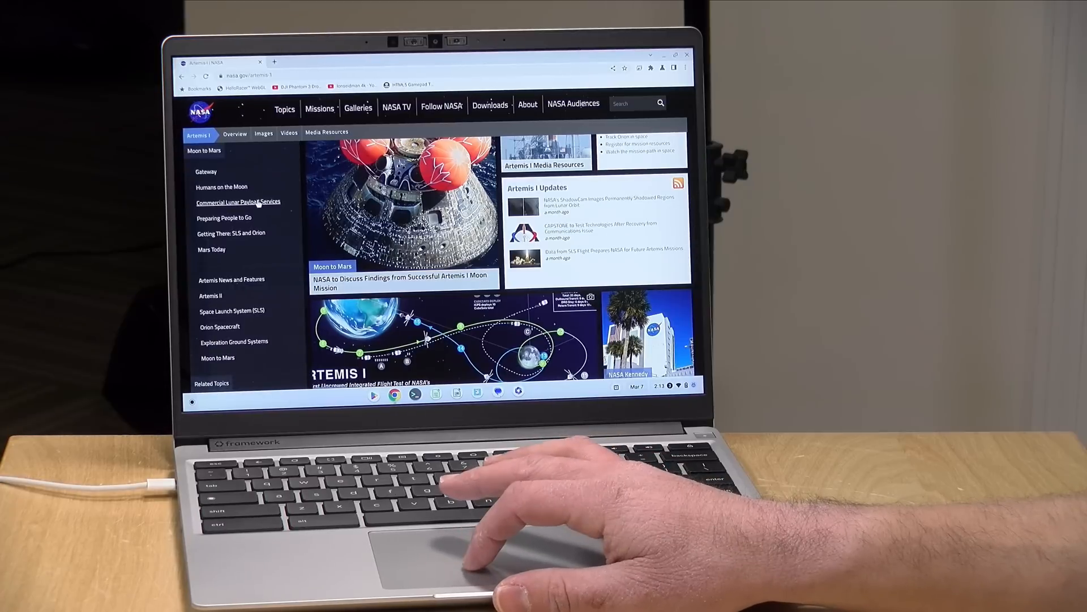
pyautogui.click(237, 202)
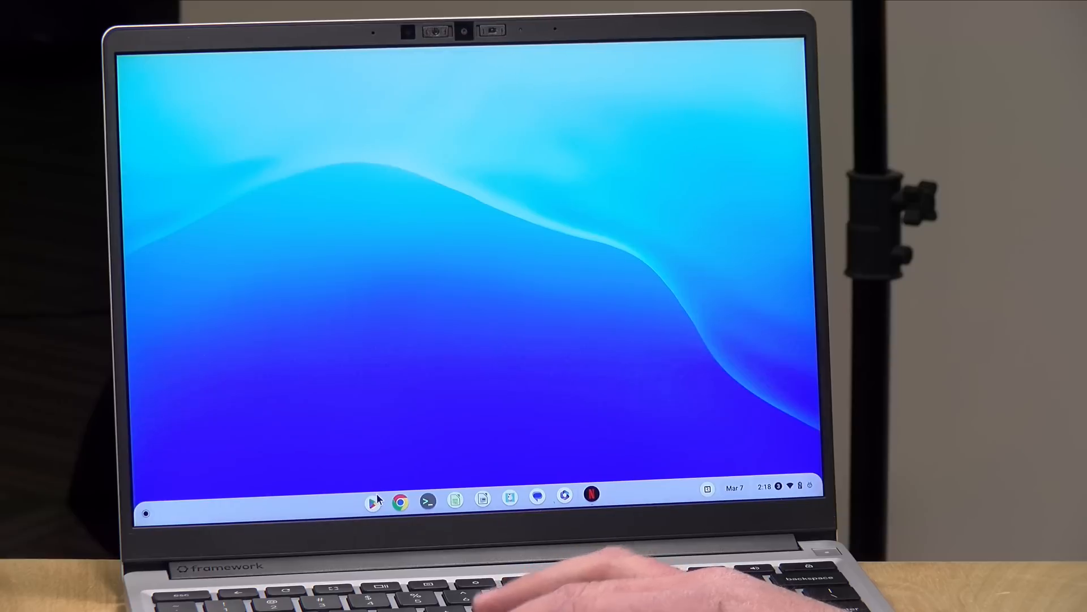
# Step: Launch the Play Store from the ChromeOS shelf
pyautogui.click(373, 502)
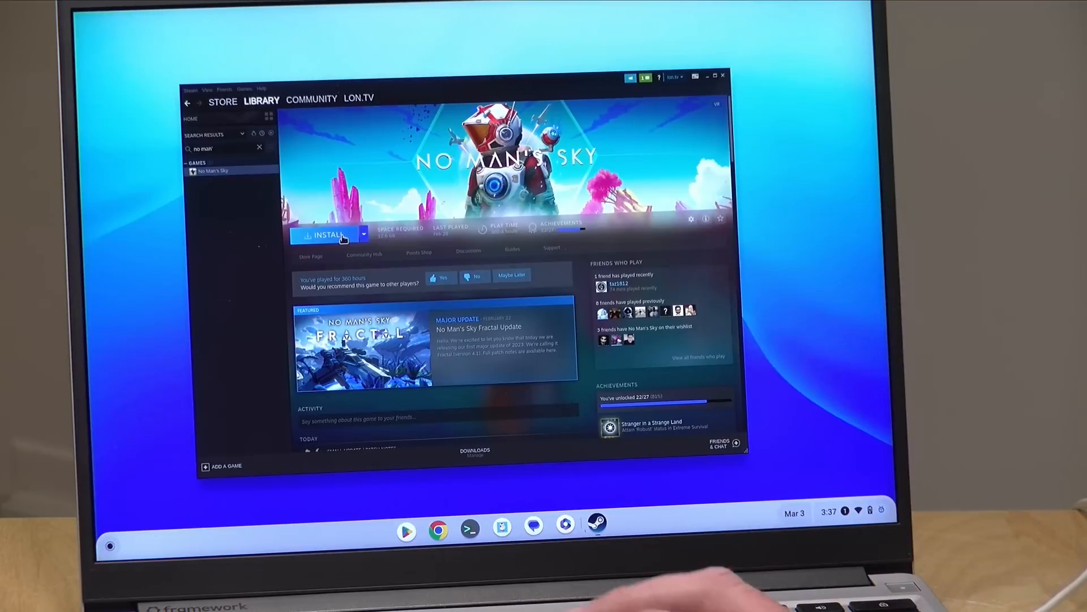
# Step: Install No Man's Sky from the Steam Library, continuing past the space summary
pyautogui.click(324, 234)
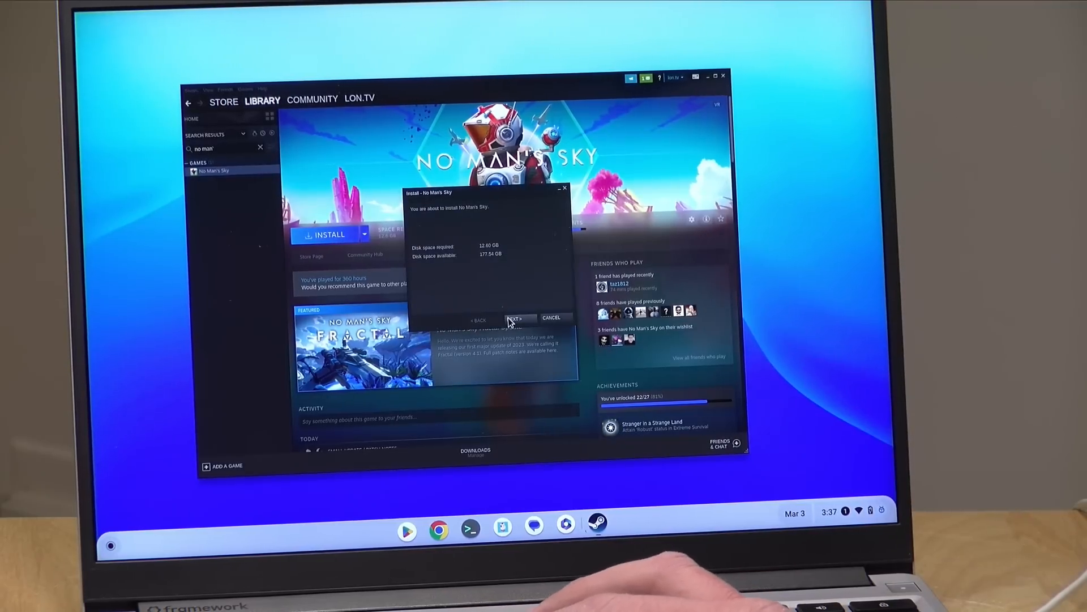
pyautogui.click(516, 318)
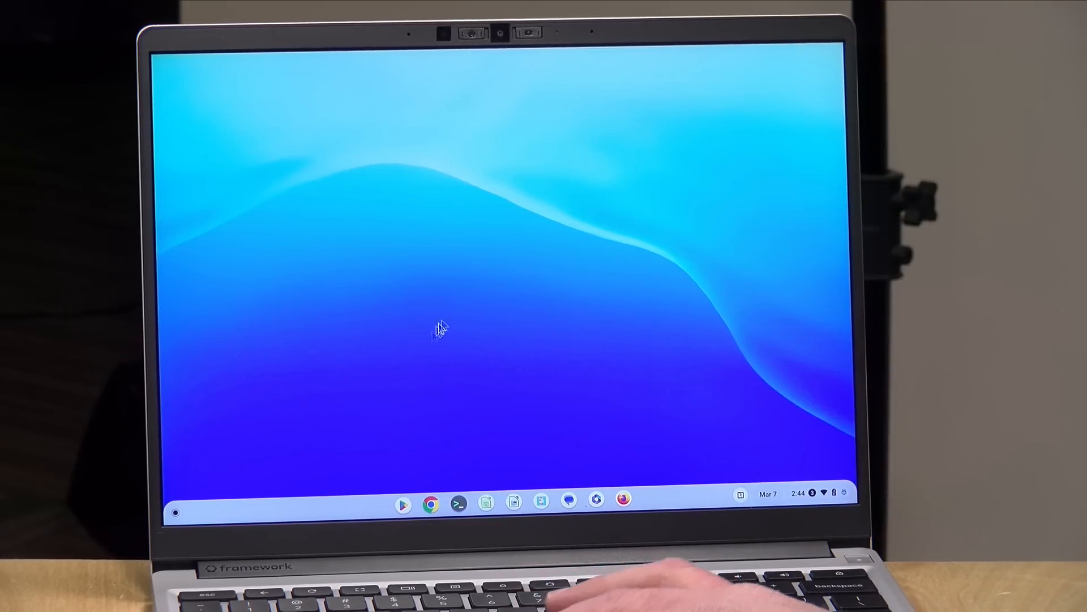
pyautogui.moveTo(492, 444)
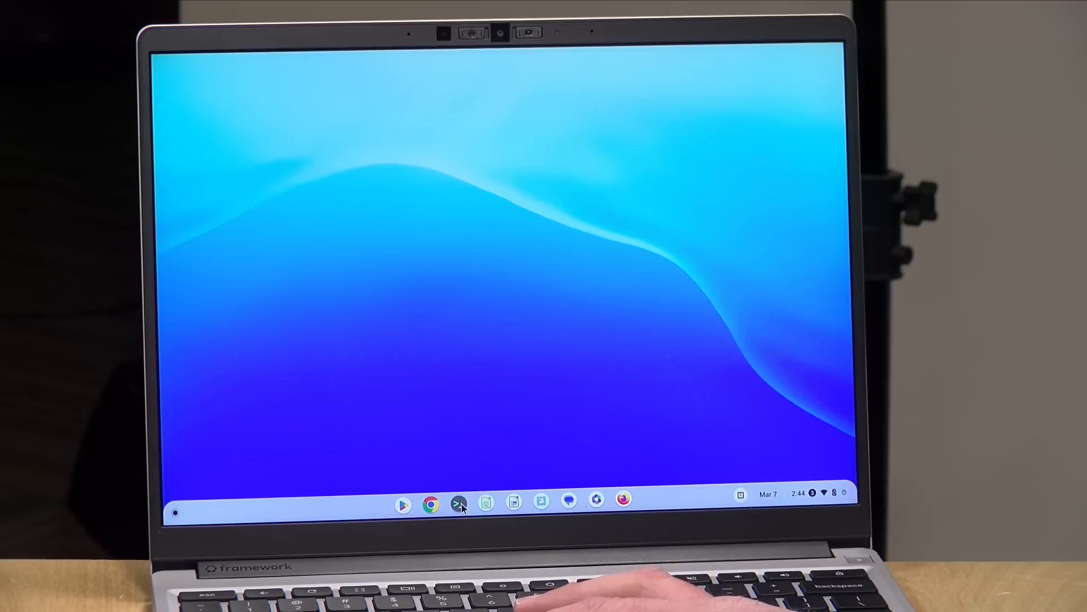
# Step: Open a penguin container shell in Terminal, run top, then quit it with q
pyautogui.click(459, 504)
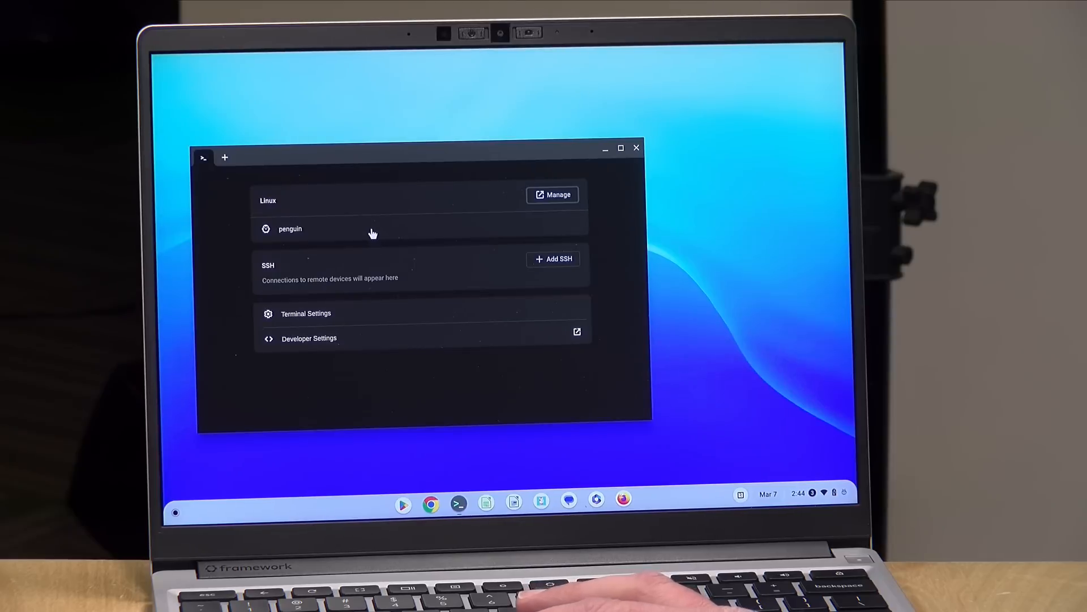
pyautogui.click(290, 229)
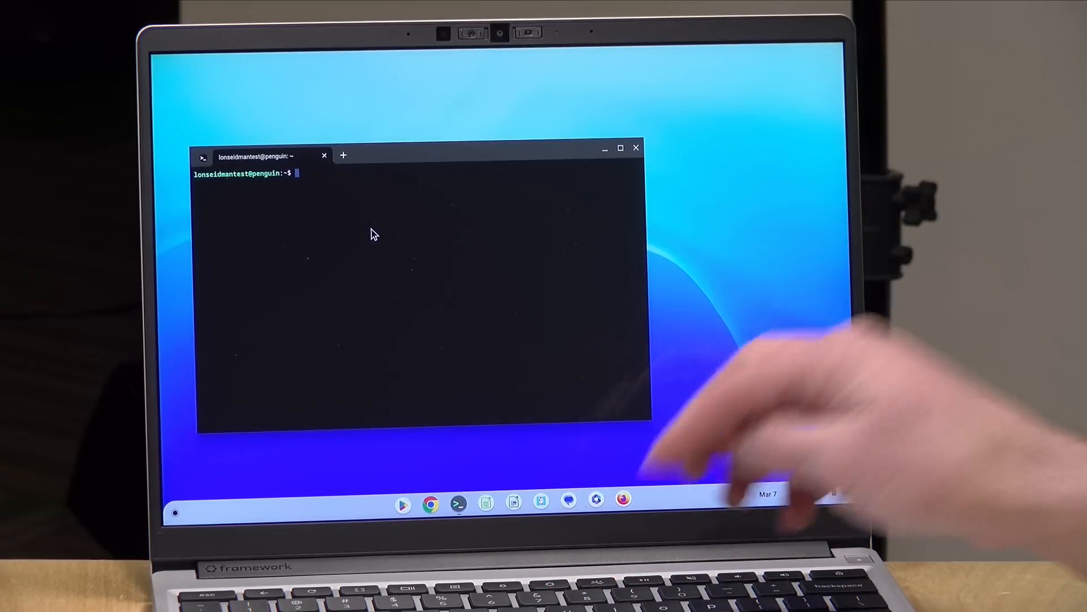
pyautogui.write('top')
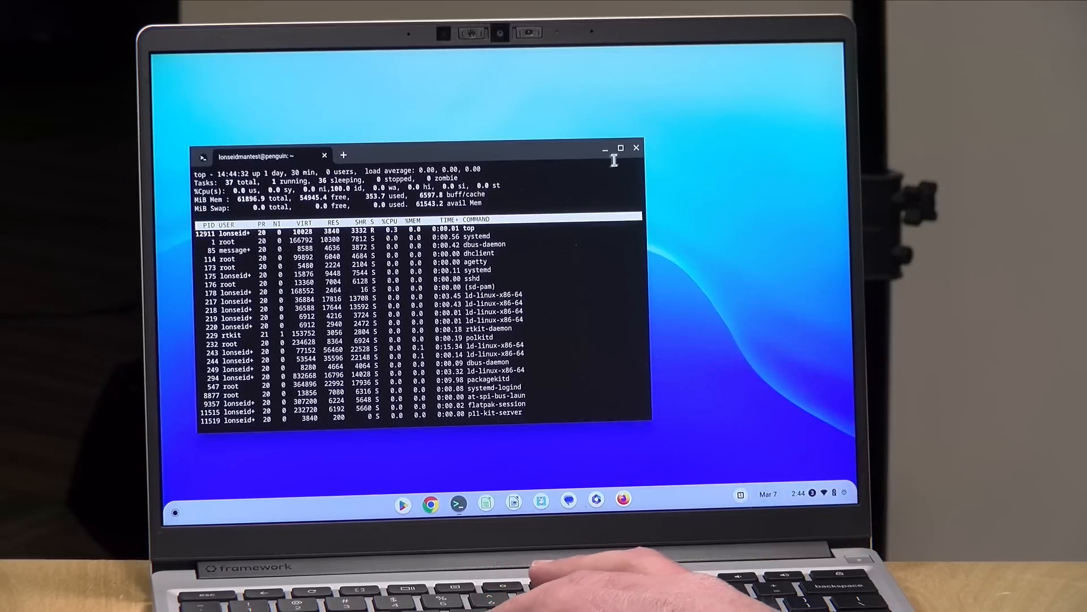
pyautogui.press('q')
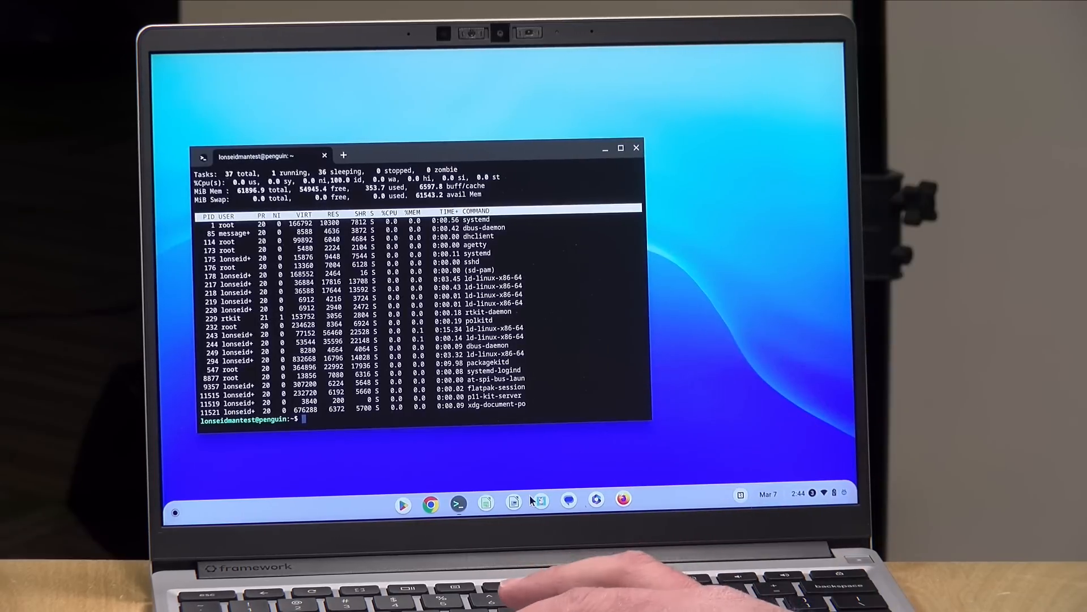
# Step: Launch LibreOffice Writer and Calc from the shelf, then close them
pyautogui.click(513, 504)
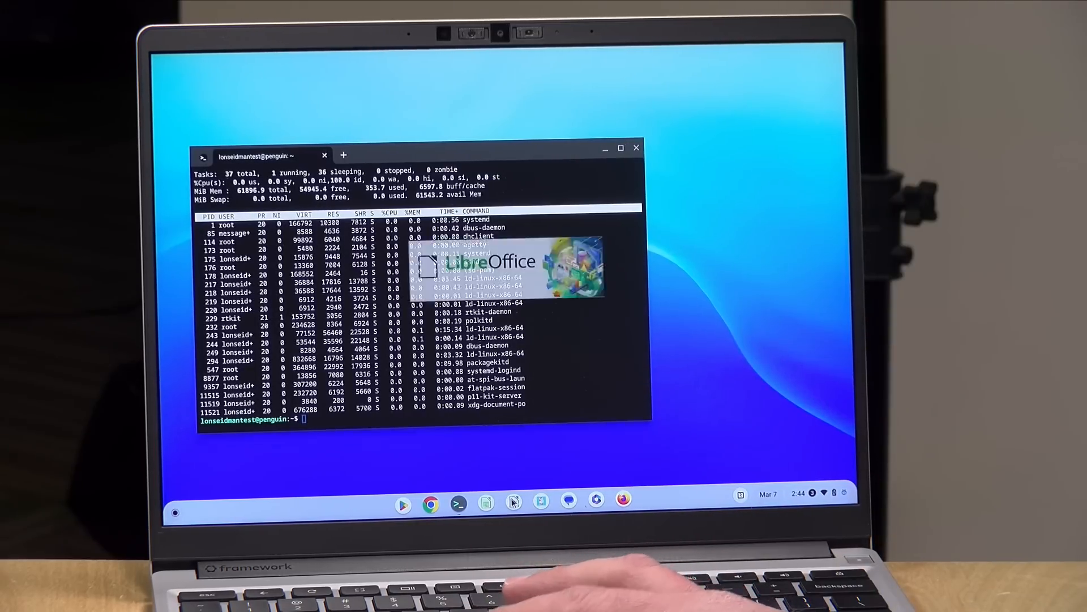
pyautogui.click(486, 504)
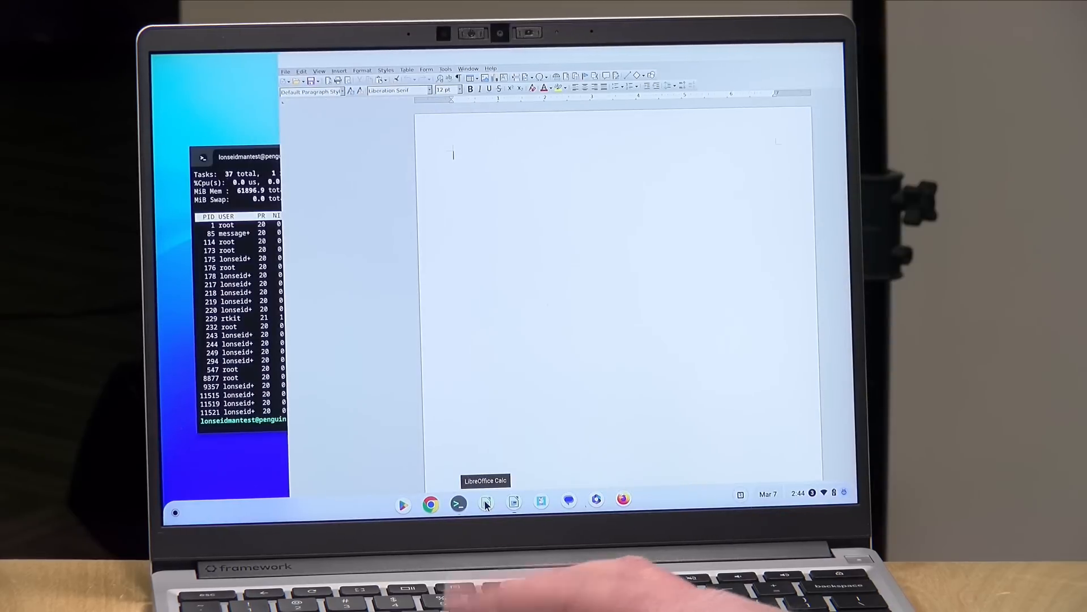
pyautogui.click(485, 503)
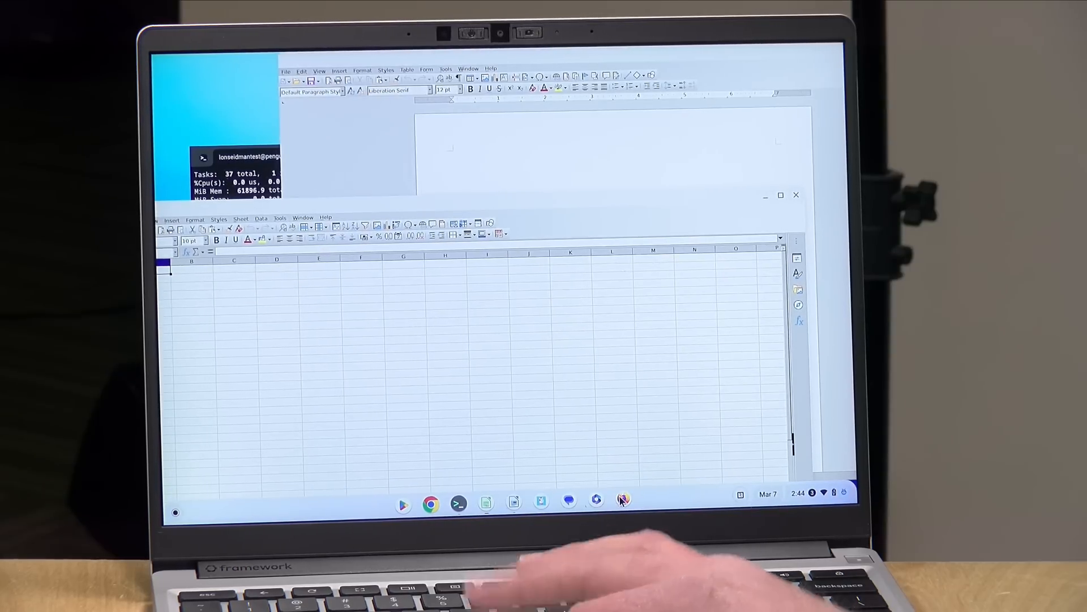
pyautogui.click(596, 504)
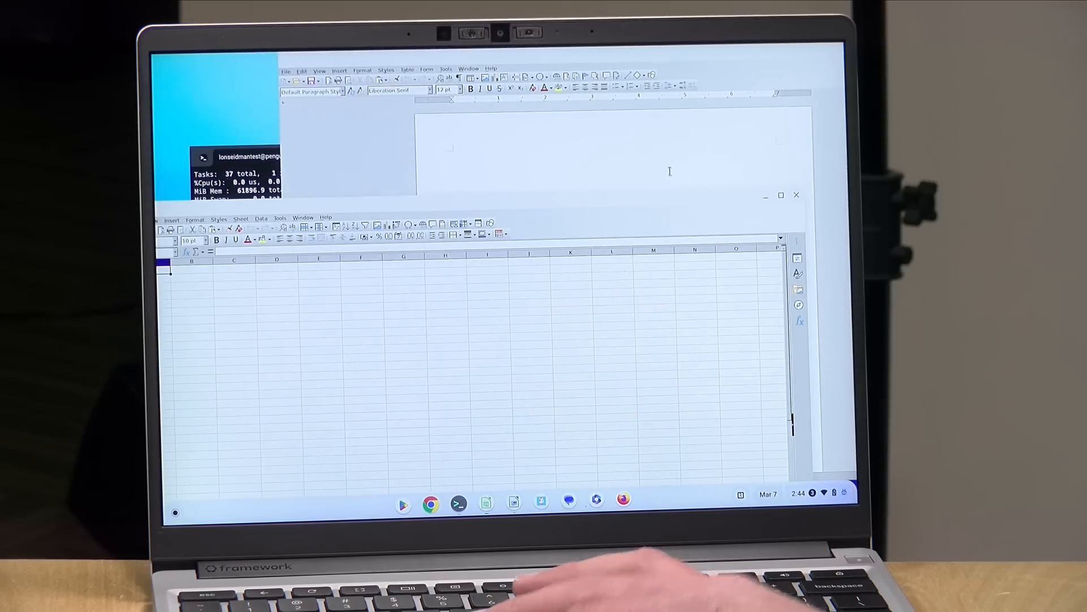
pyautogui.click(796, 194)
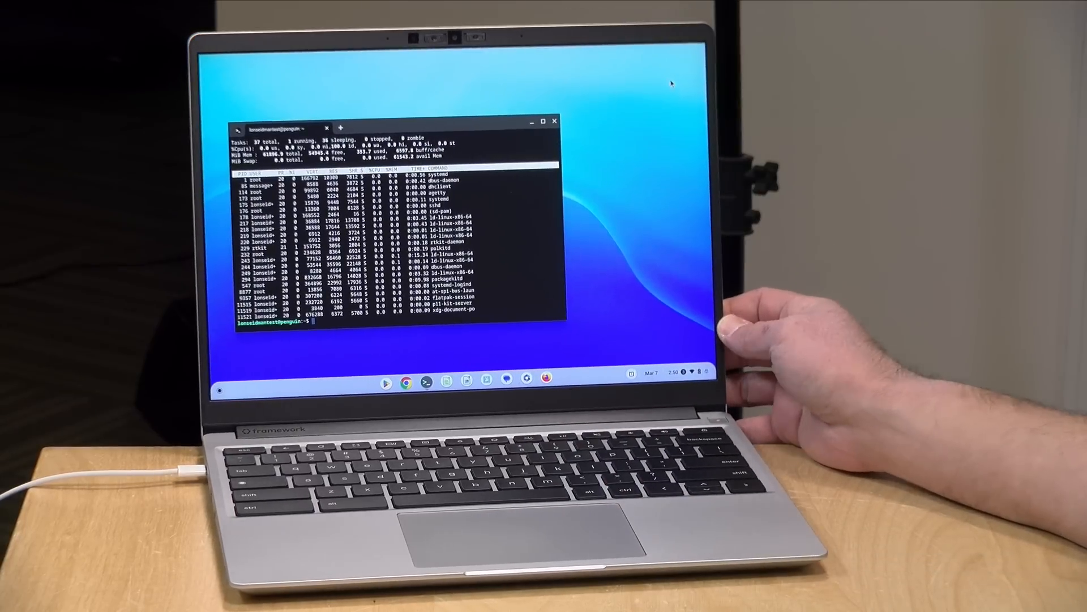
# Step: Close the Linux terminal window with its X button
pyautogui.click(554, 120)
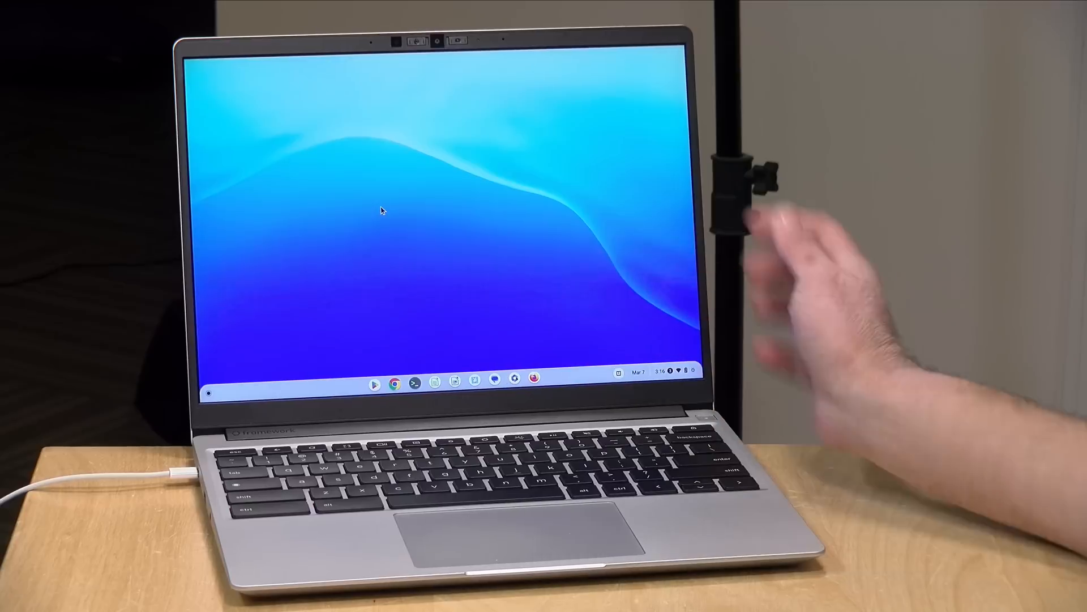